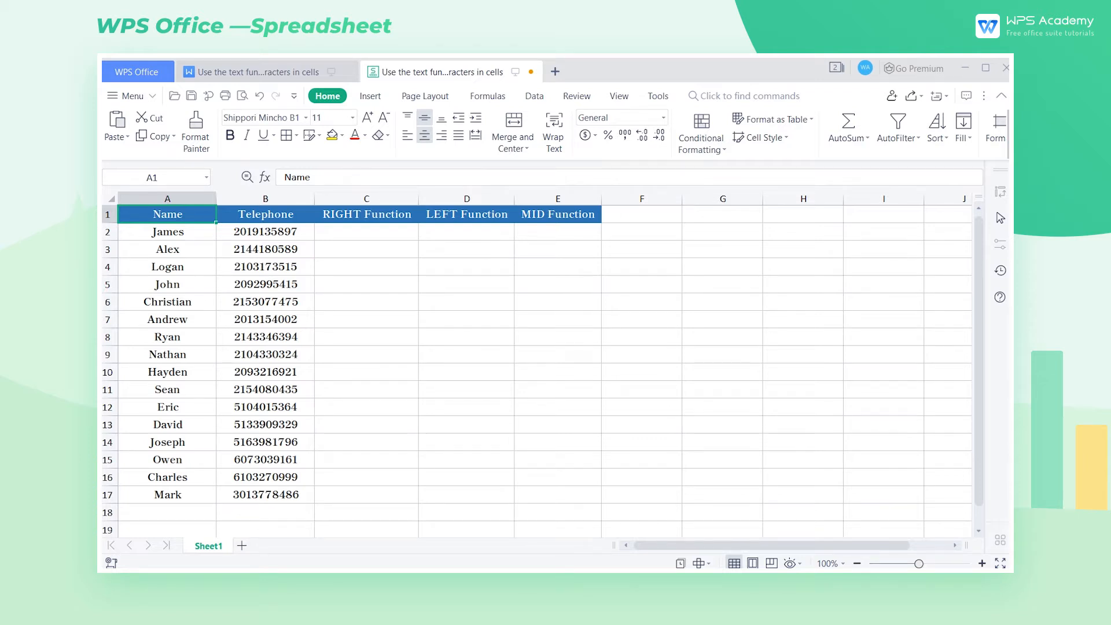
pyautogui.moveTo(395, 154)
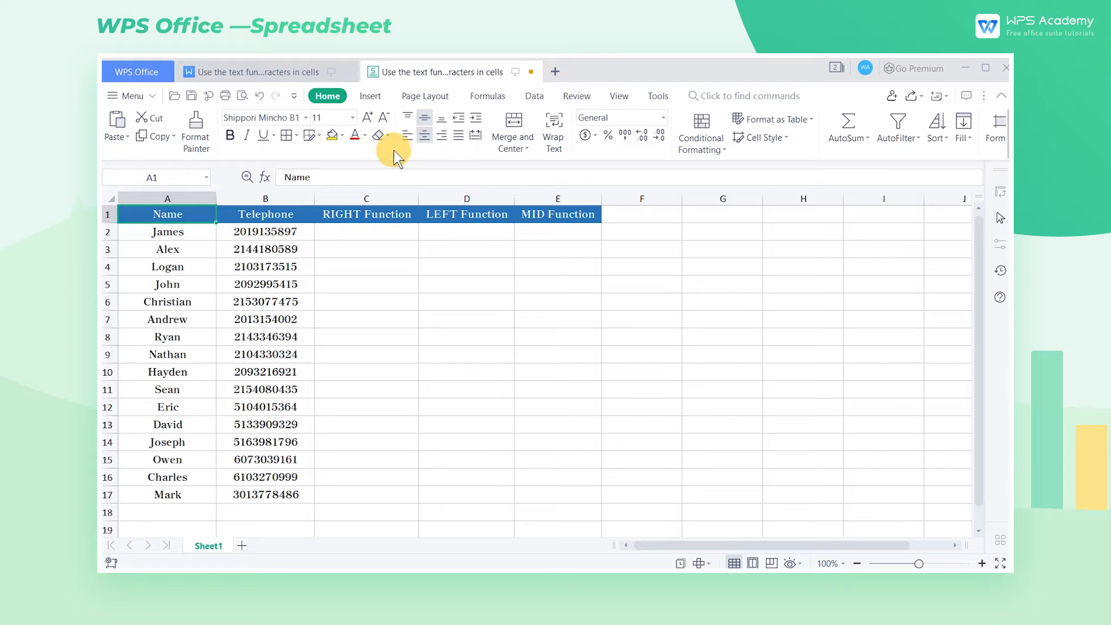
# Step: Inspect the first telephone number in B2 and note its last three digits, 897
pyautogui.click(265, 231)
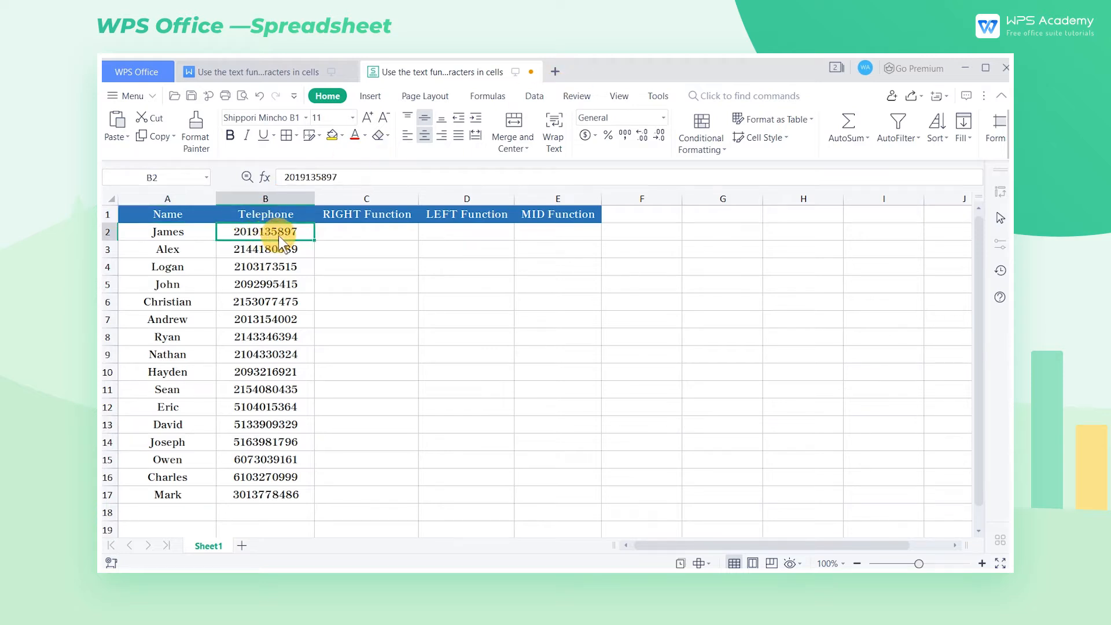
pyautogui.doubleClick(266, 232)
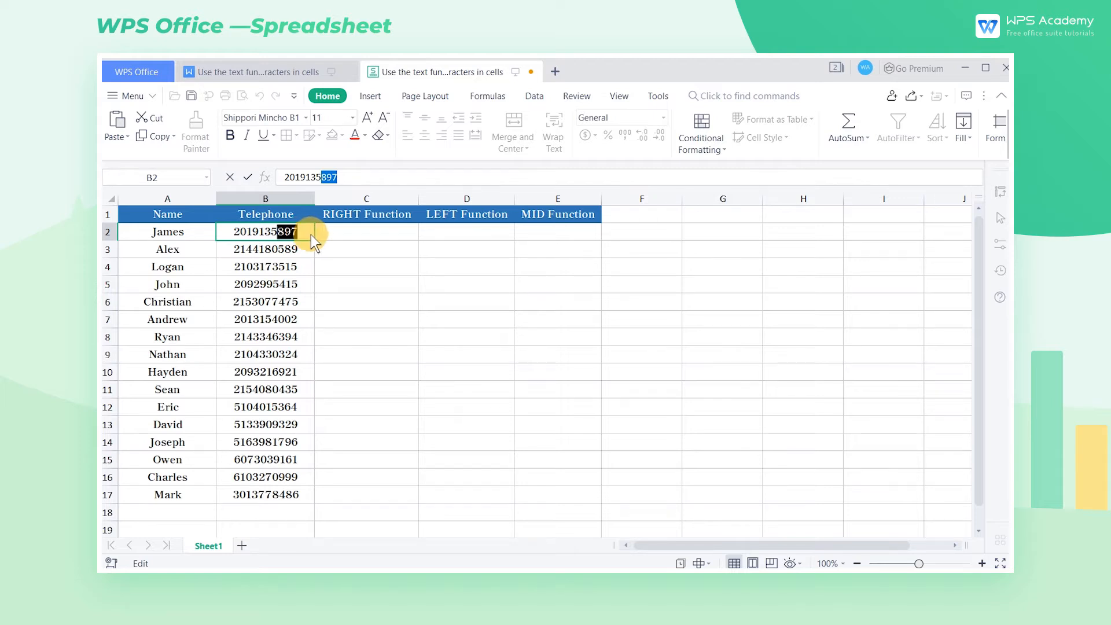
pyautogui.click(367, 231)
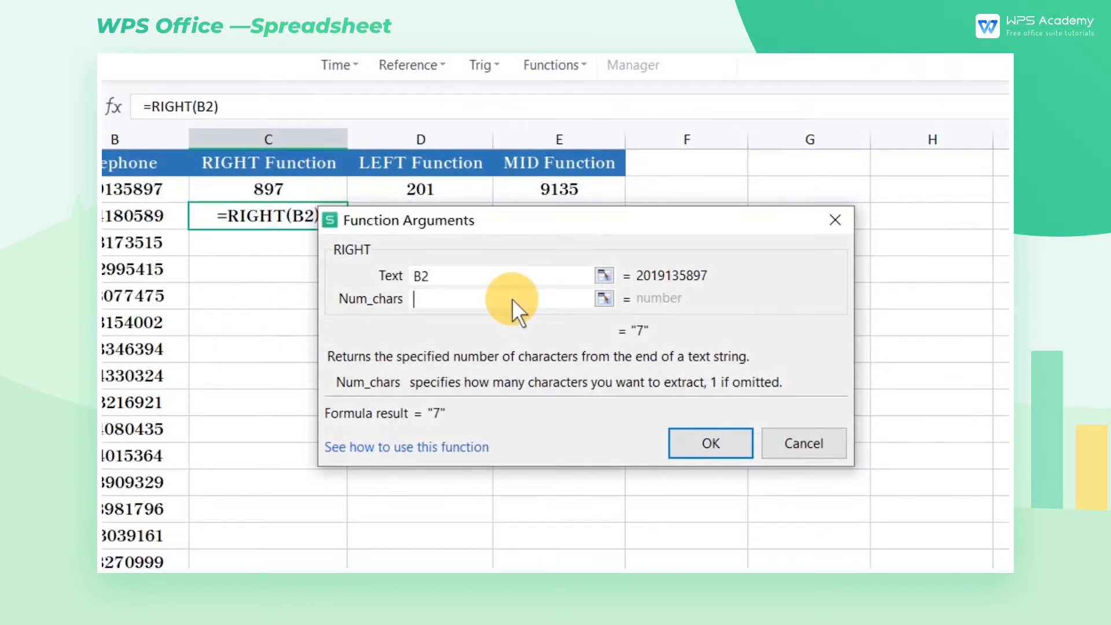
pyautogui.write('0')
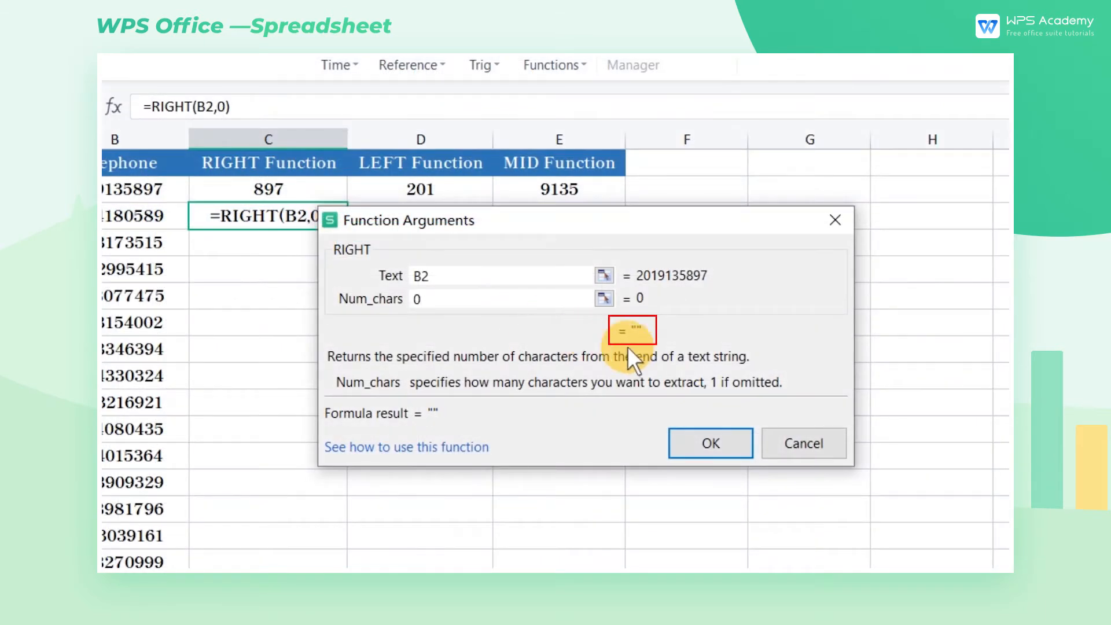
pyautogui.moveTo(641, 361)
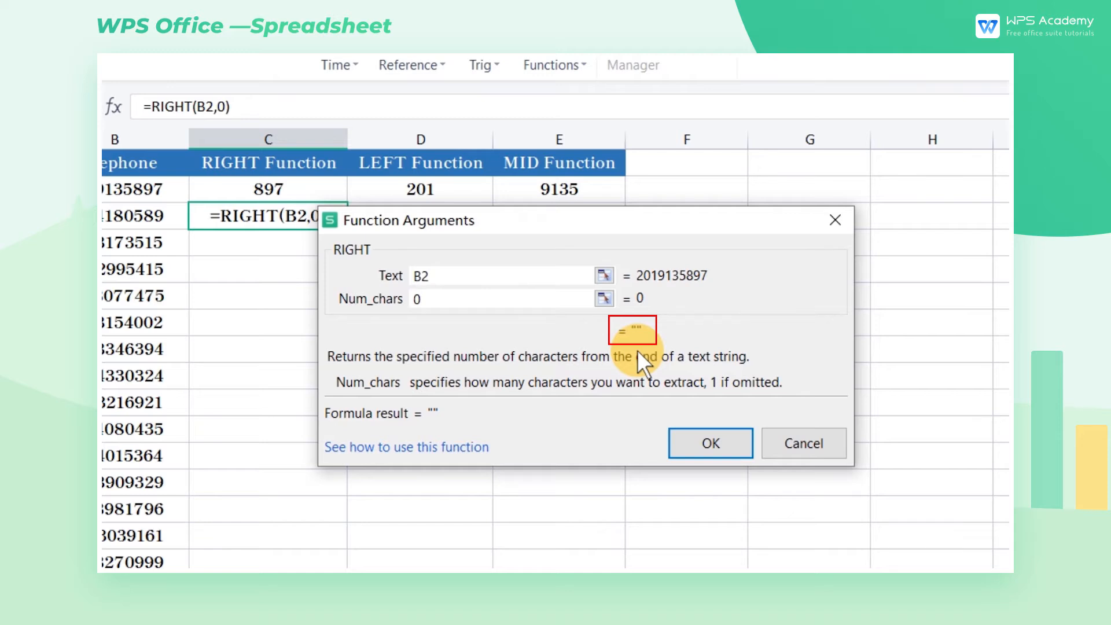
pyautogui.write('-')
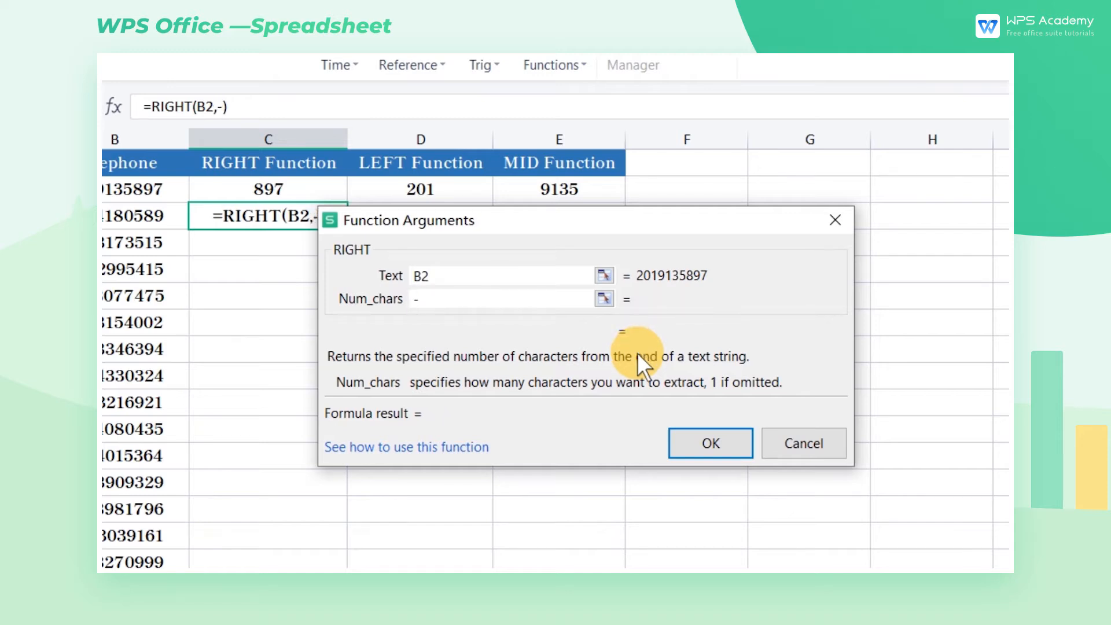
pyautogui.write('9')
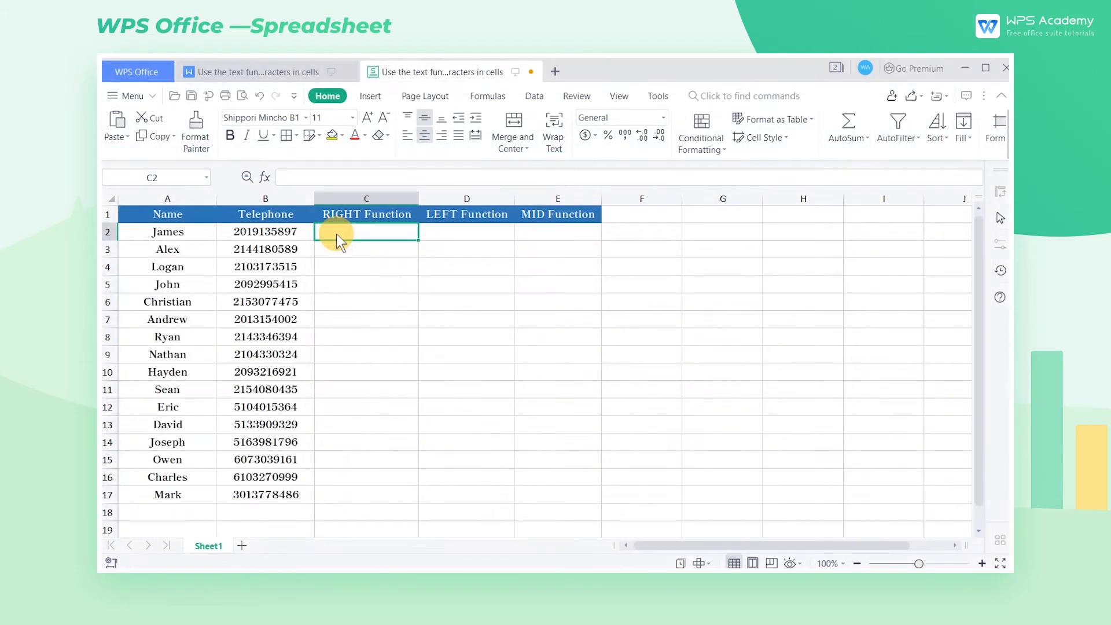
pyautogui.moveTo(489, 96)
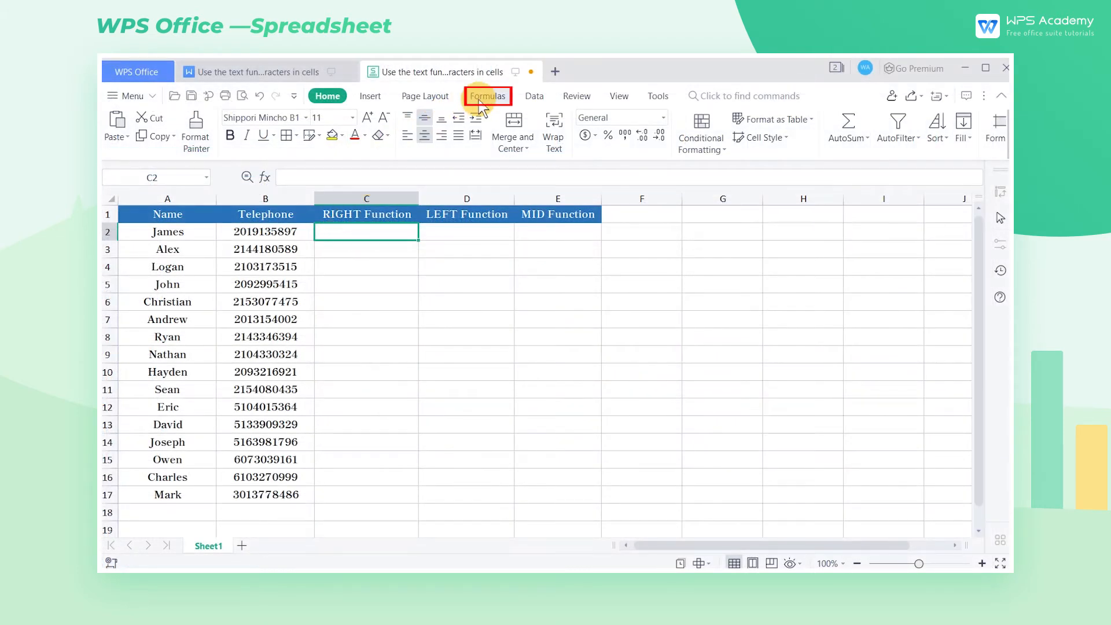
# Step: Enter RIGHT(B2, 3) in C2 so it returns 897
pyautogui.click(487, 96)
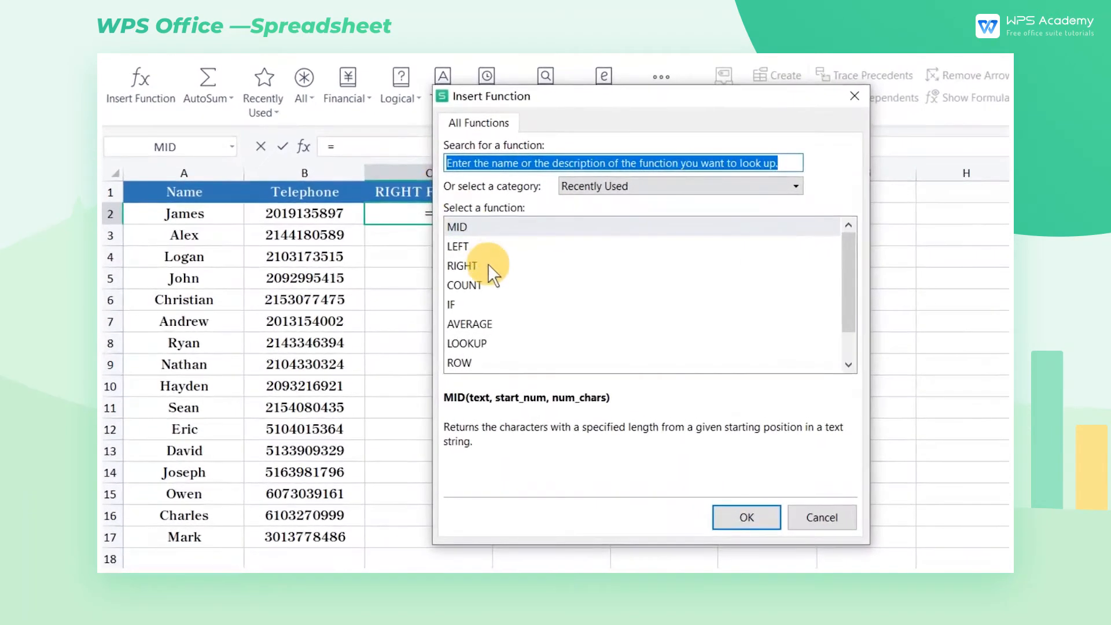
pyautogui.click(744, 516)
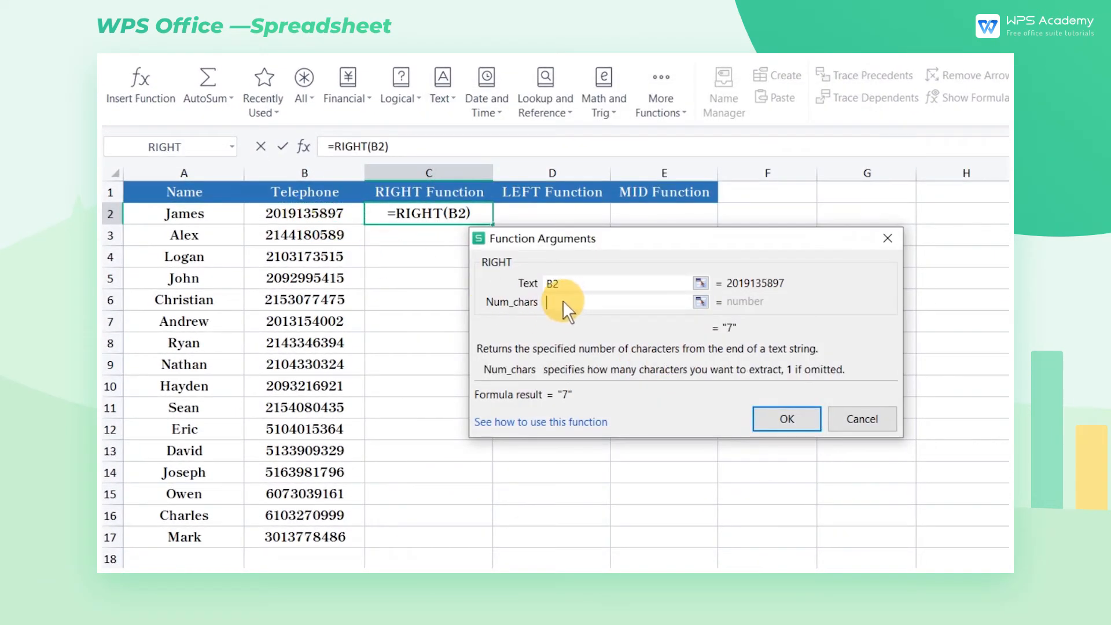
pyautogui.write('3')
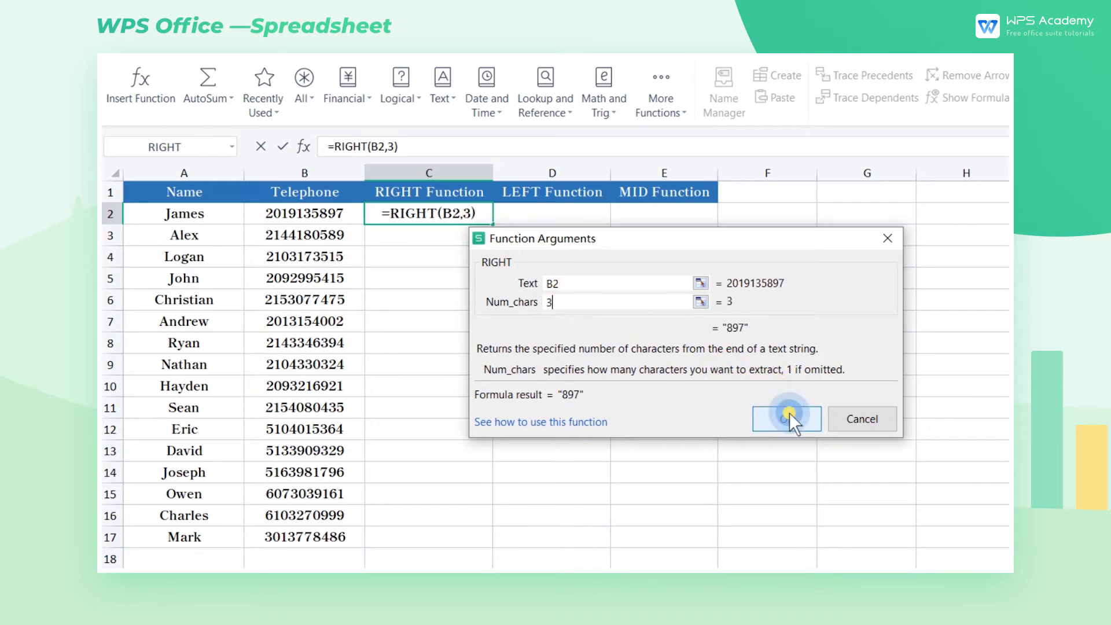
pyautogui.click(786, 419)
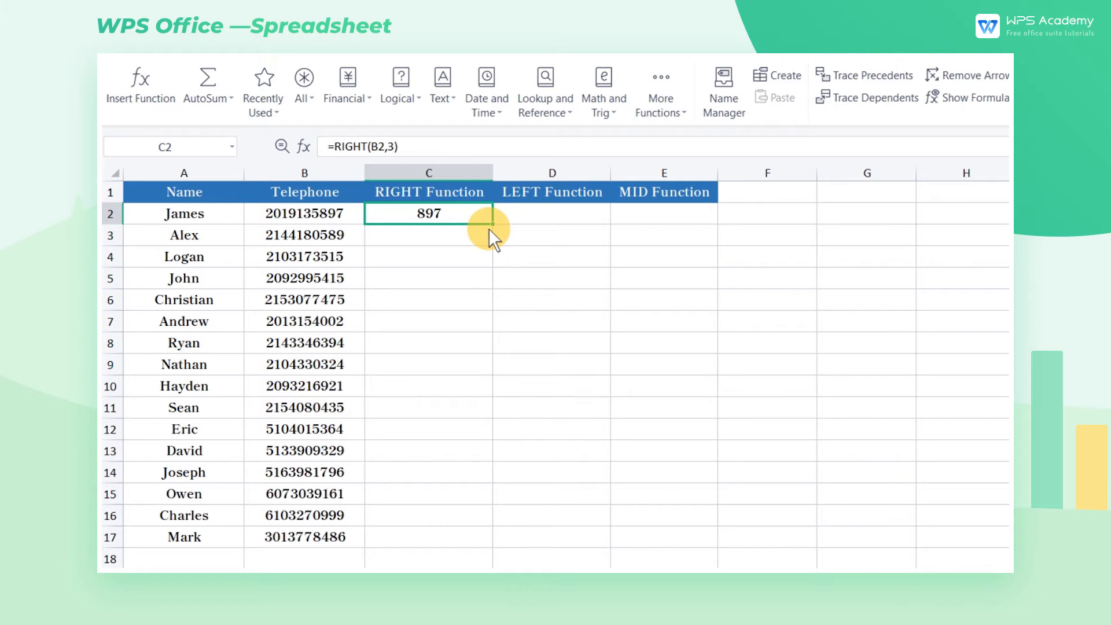
pyautogui.moveTo(530, 226)
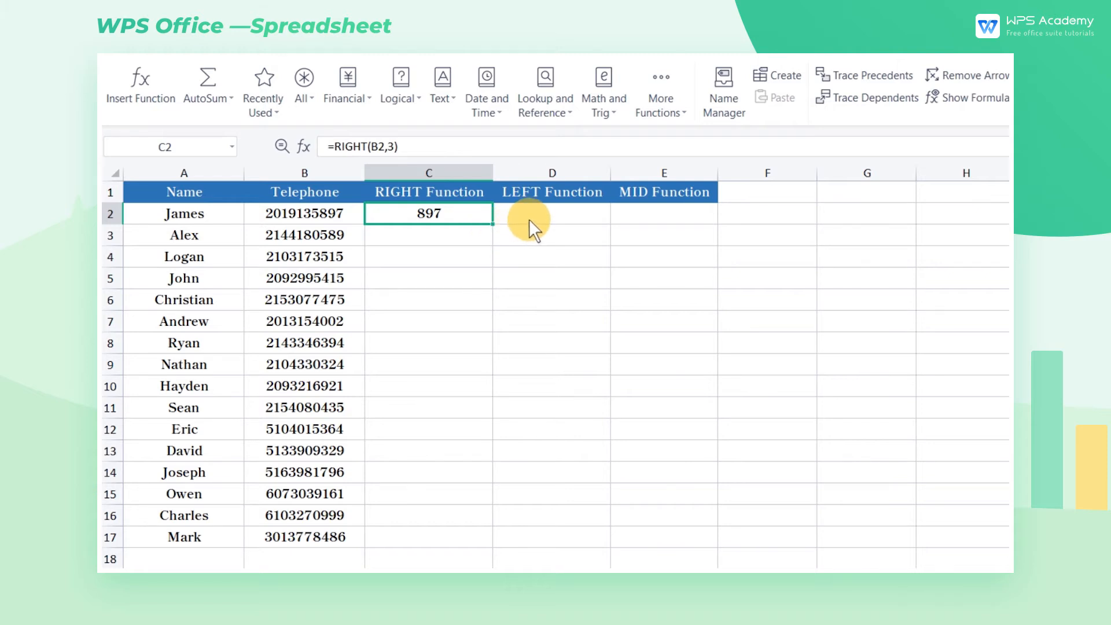
pyautogui.moveTo(538, 227)
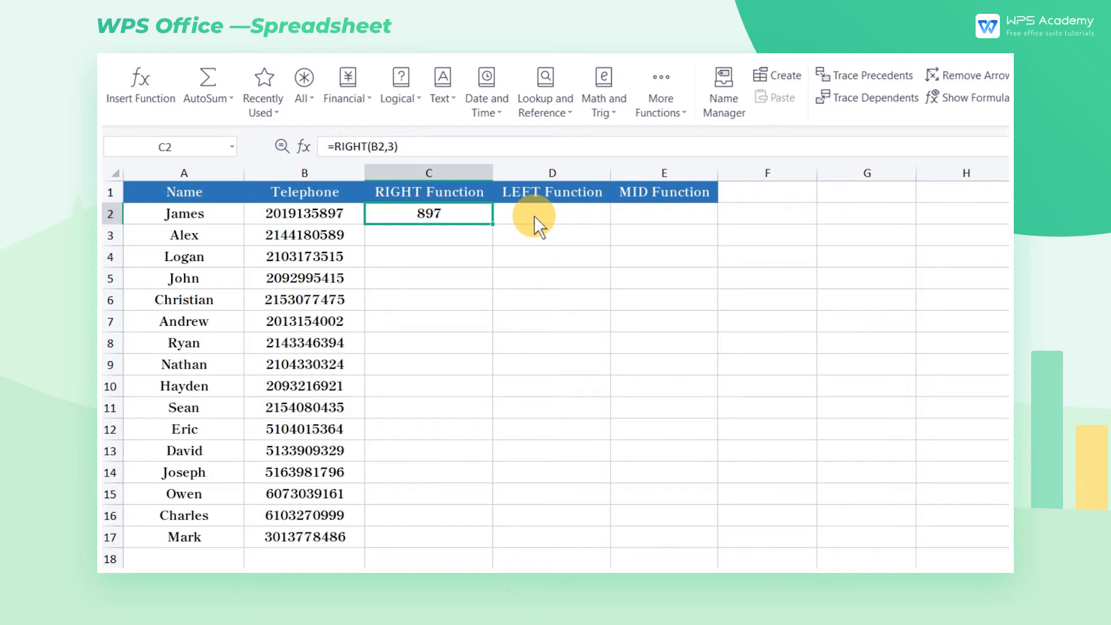
# Step: Enter LEFT(B2, 3) in D2 so it returns 201
pyautogui.click(551, 213)
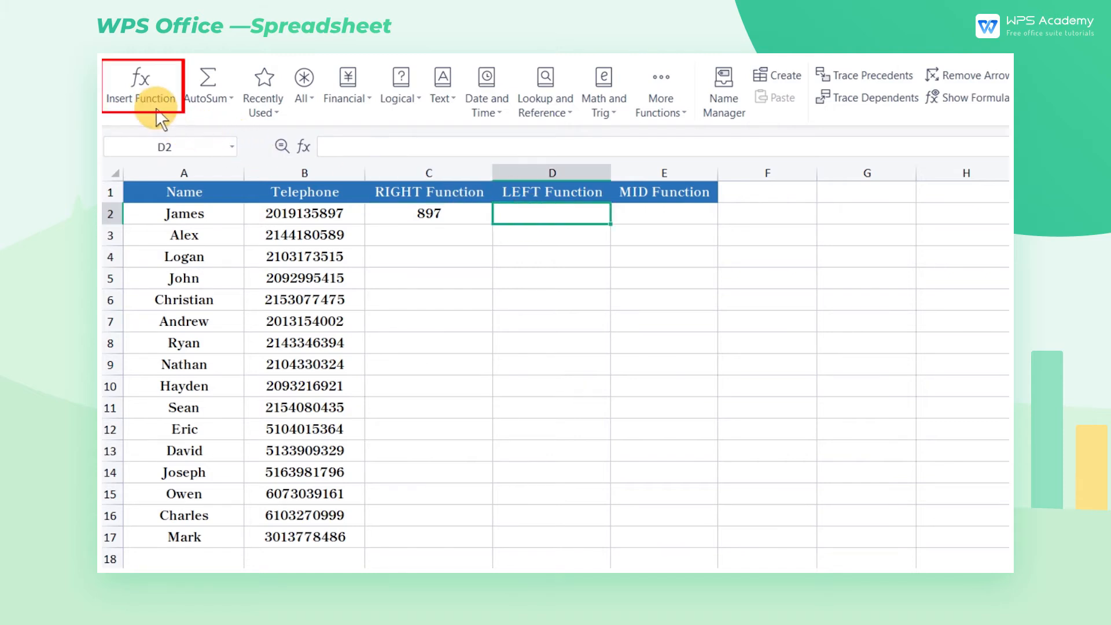
pyautogui.click(140, 84)
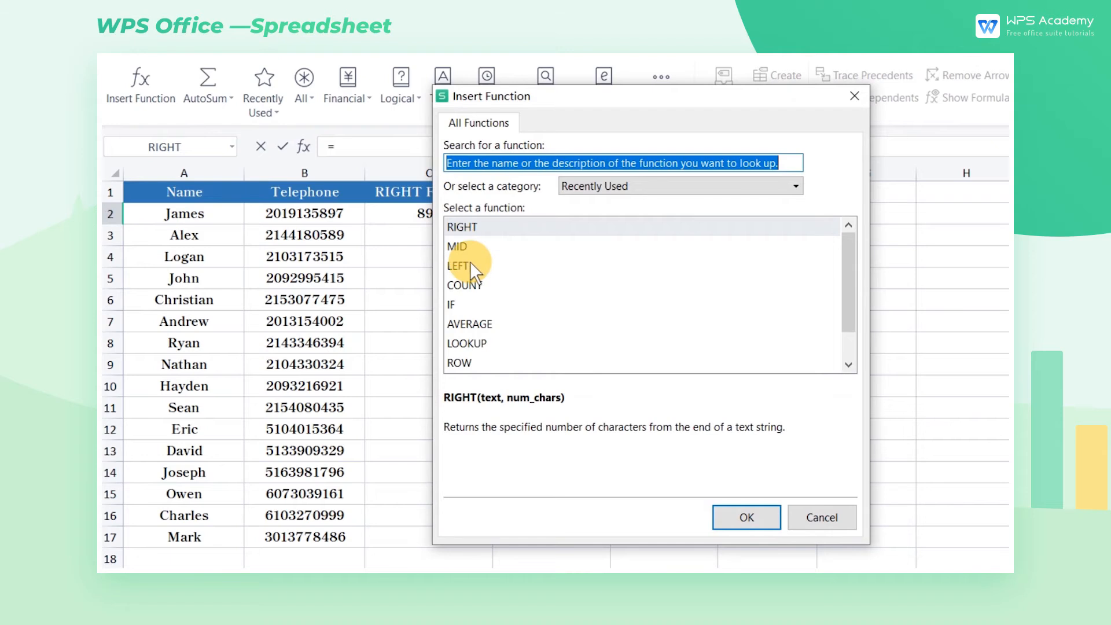
pyautogui.click(745, 516)
pyautogui.write('B2')
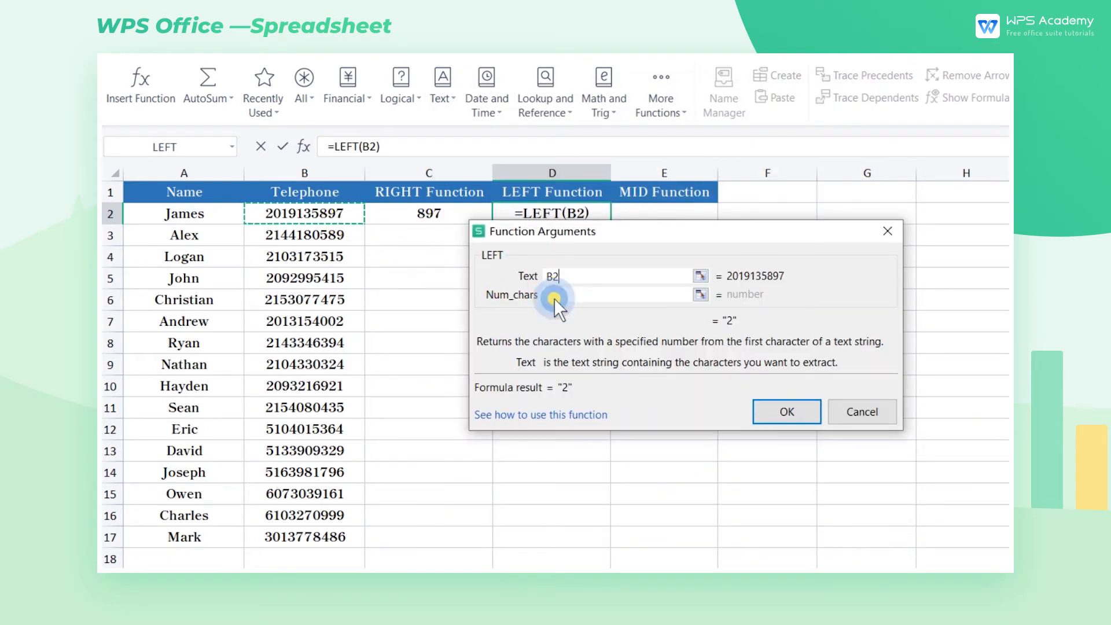
pyautogui.write('3')
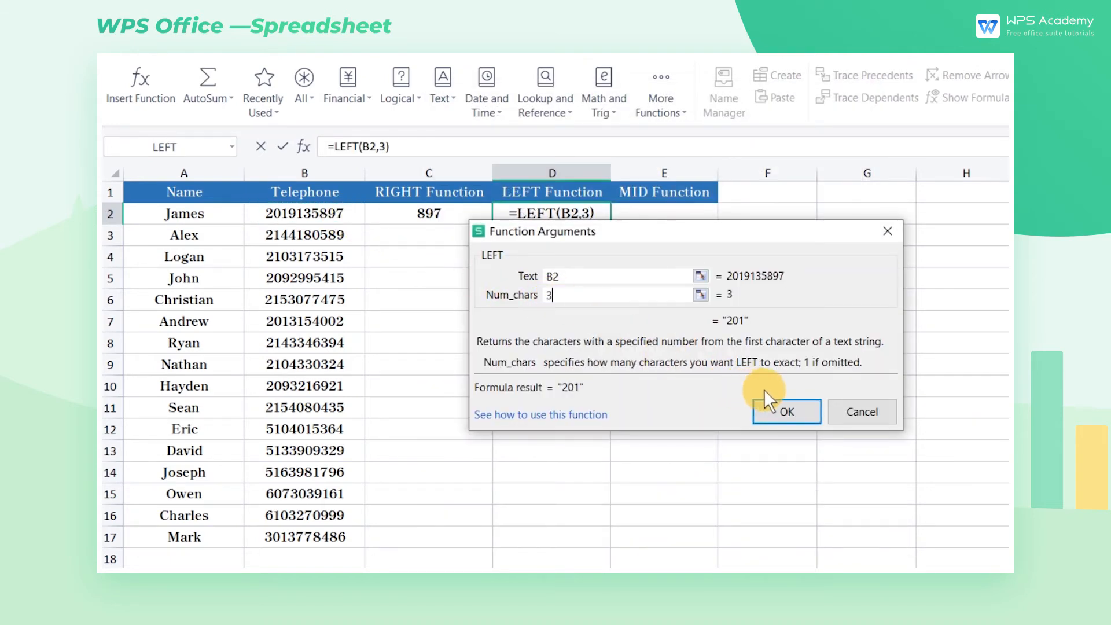
pyautogui.click(786, 412)
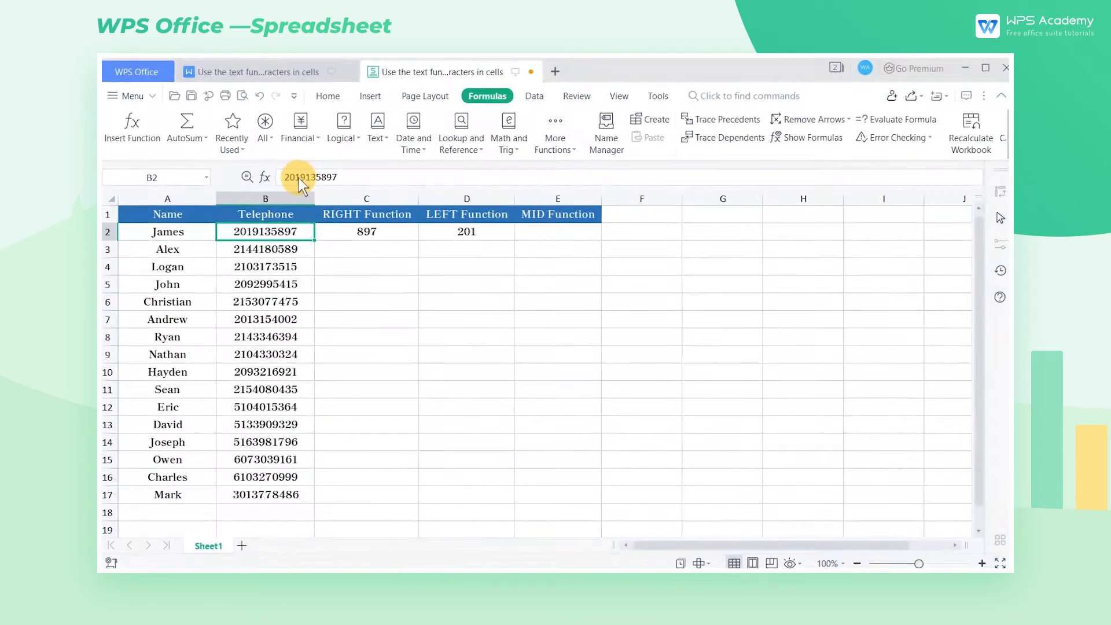
# Step: Check the middle digits 9135 in B2 and begin a MID formula in E2
pyautogui.doubleClick(265, 231)
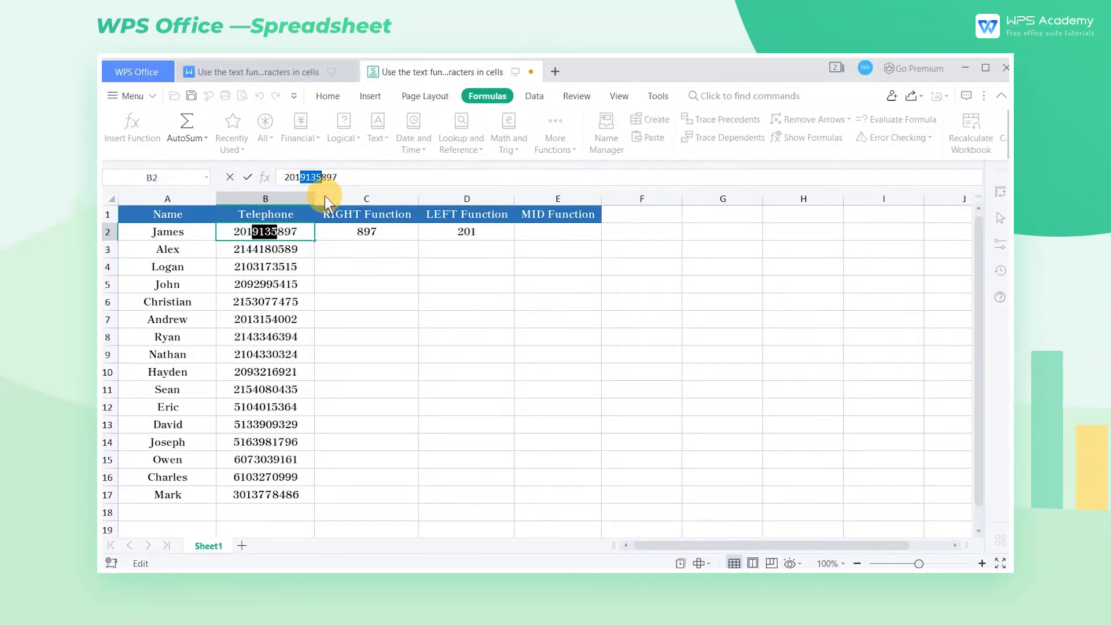
pyautogui.click(558, 231)
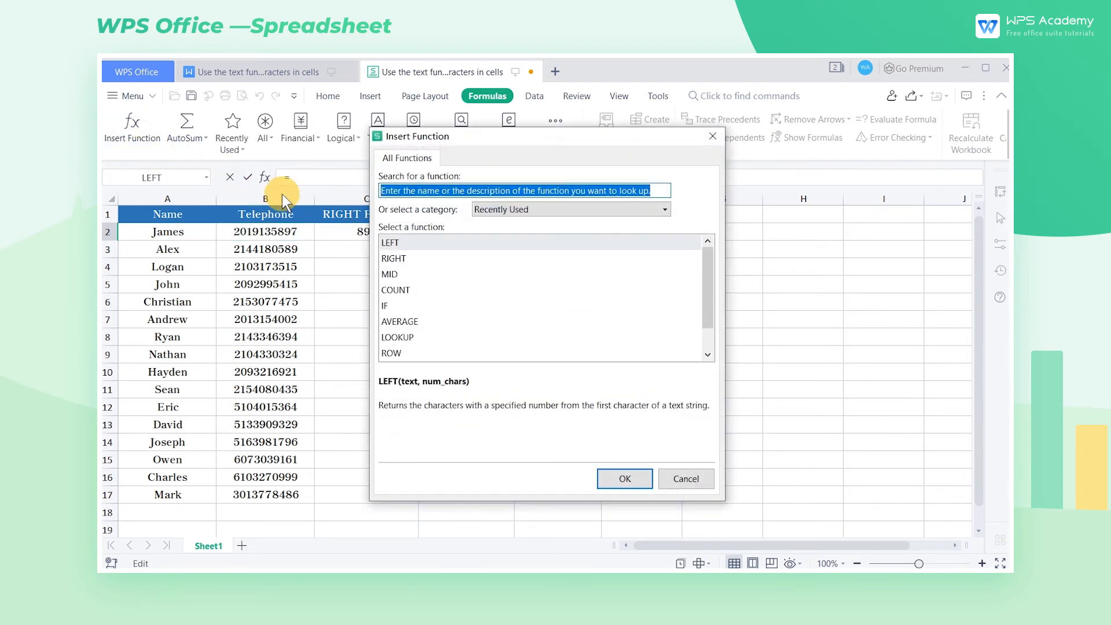
pyautogui.click(395, 274)
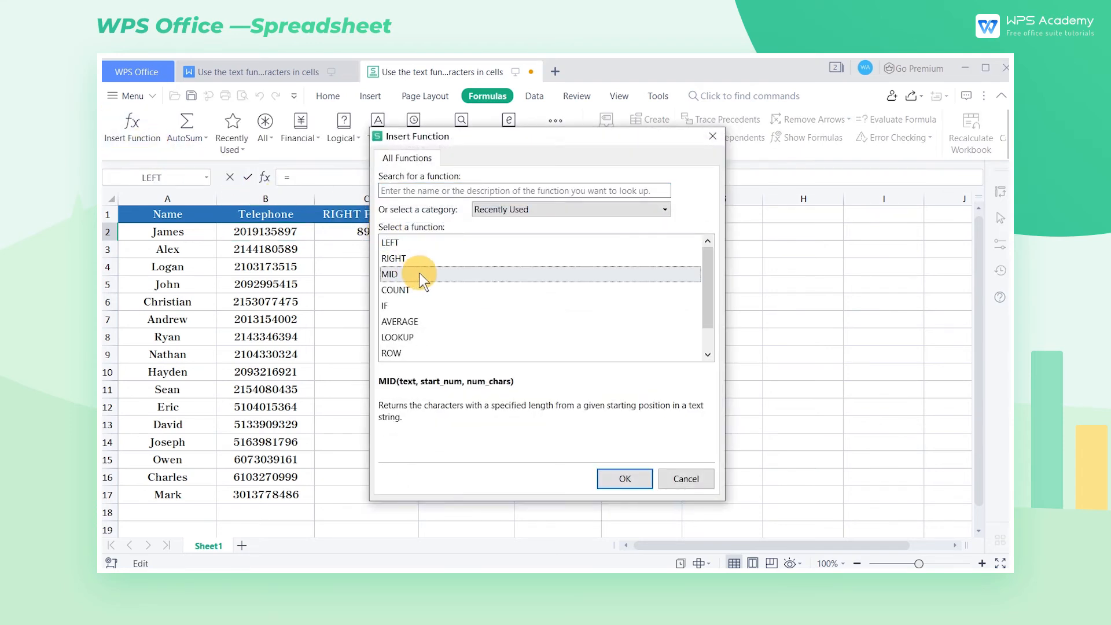
pyautogui.click(622, 478)
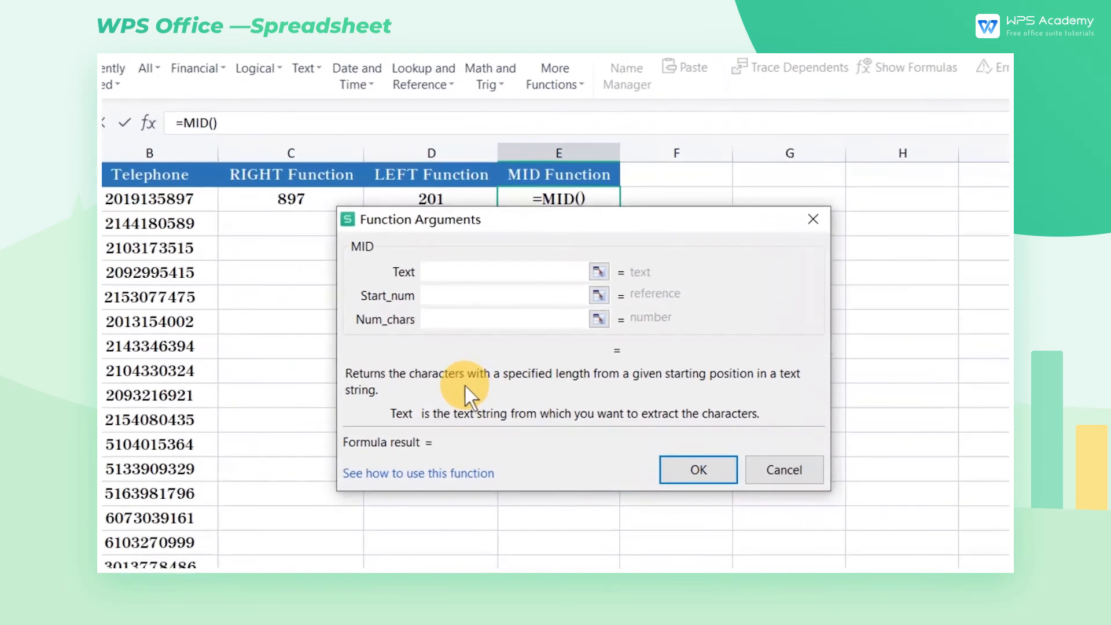
# Step: Set MID arguments Text B2, Start_num 4, Num_chars 4 so E2 returns 9135
pyautogui.click(507, 271)
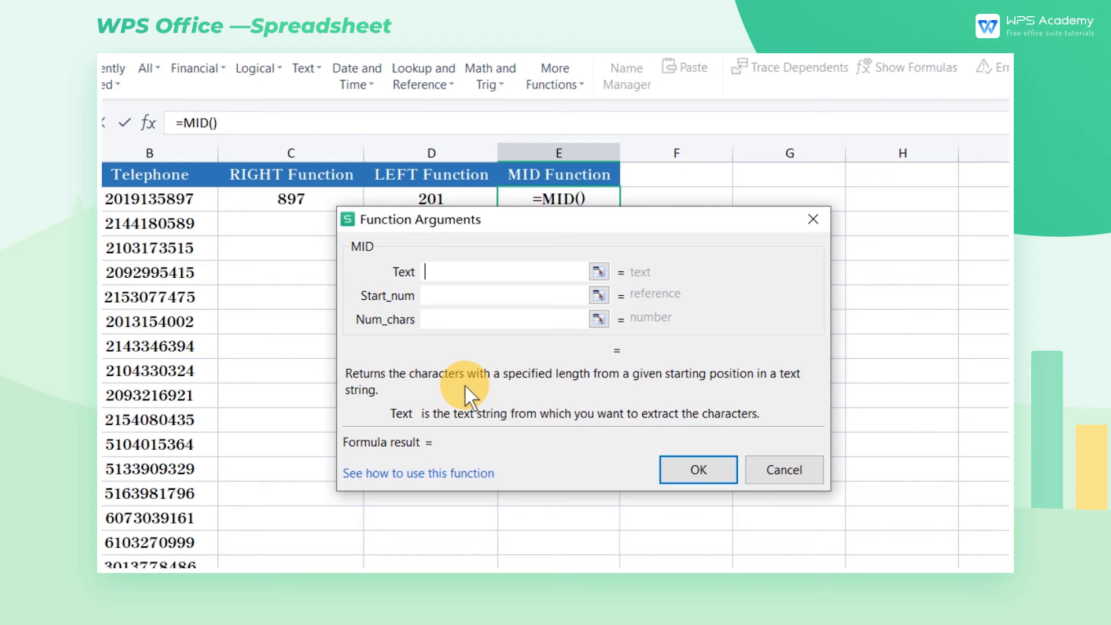
pyautogui.moveTo(217, 244)
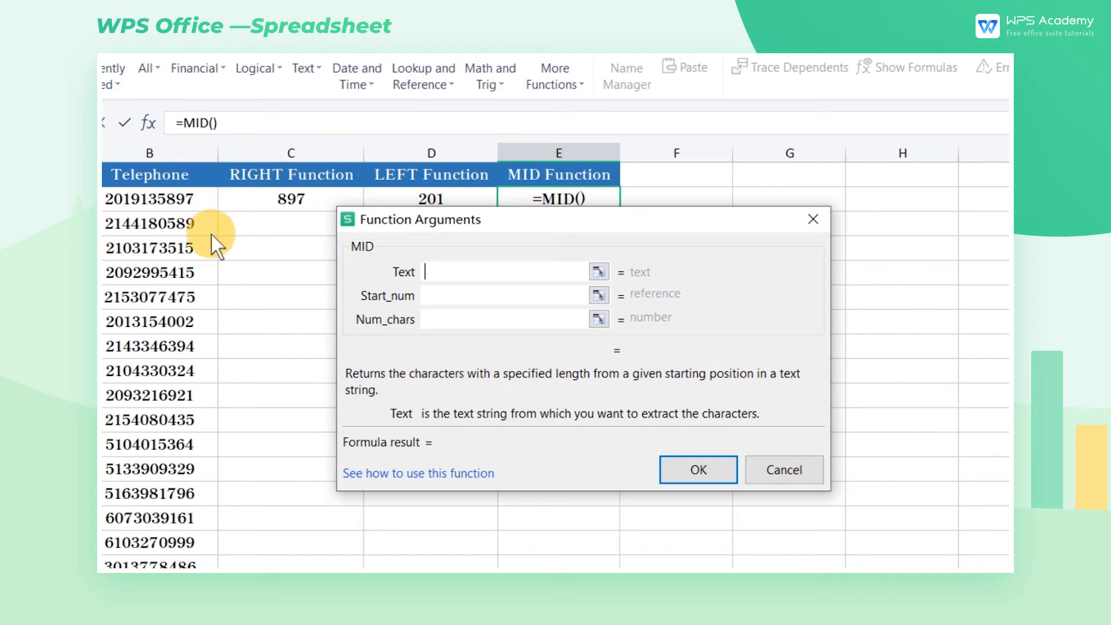
pyautogui.write('B2')
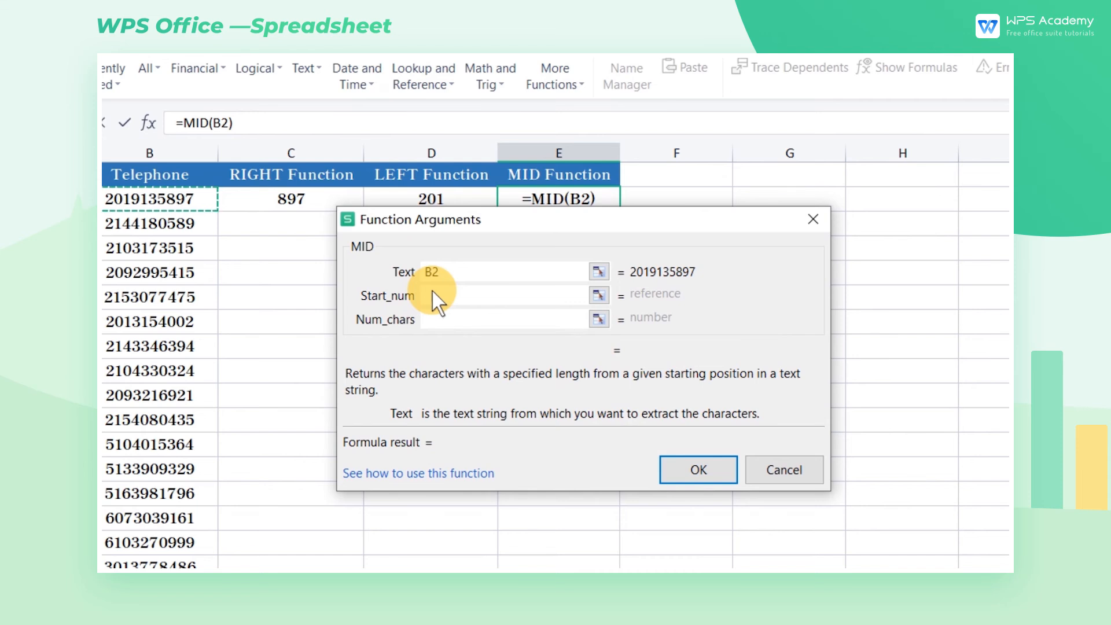
pyautogui.write('4')
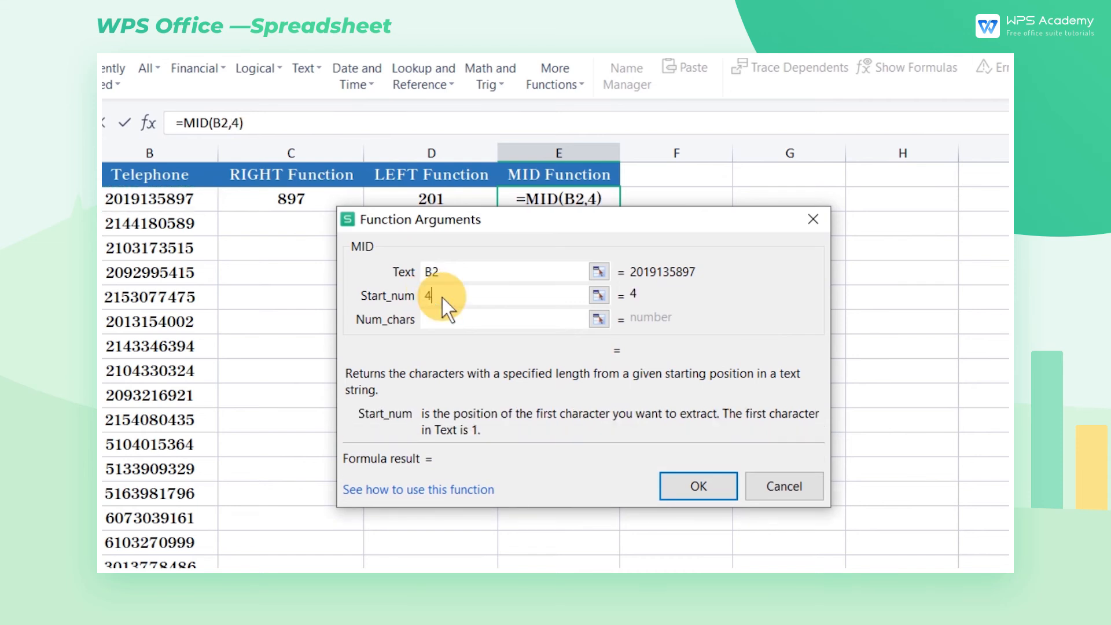
pyautogui.moveTo(445, 323)
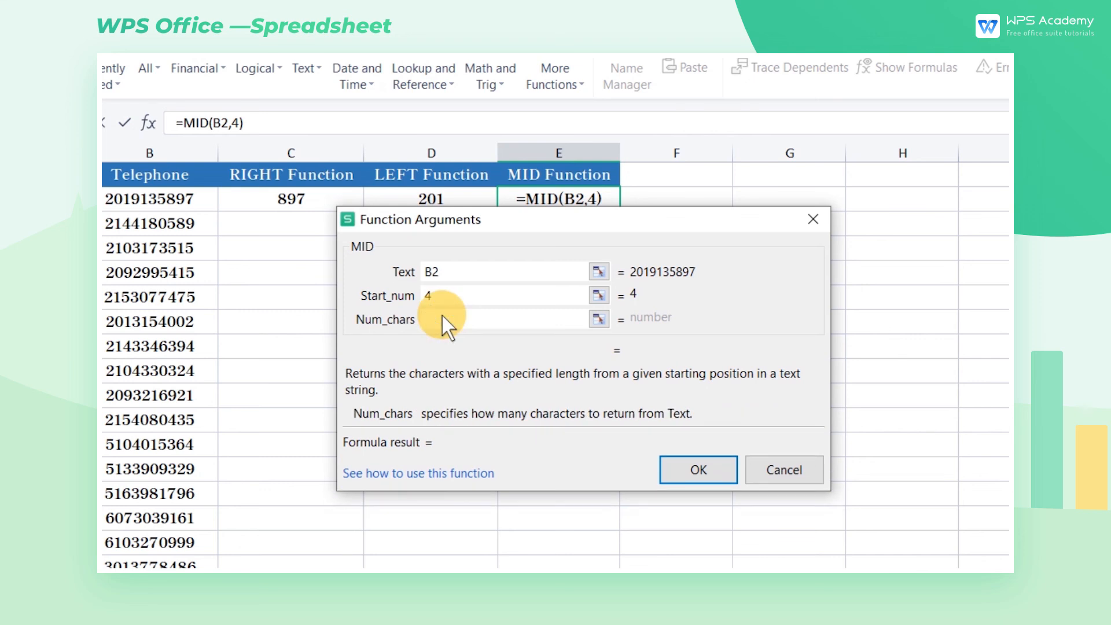
pyautogui.write('4')
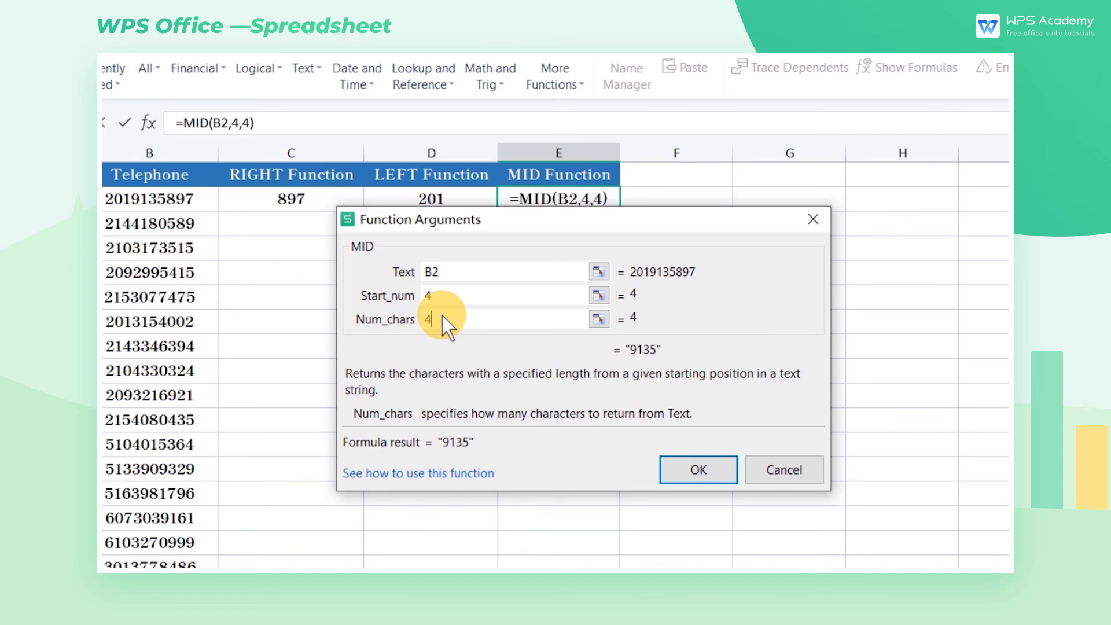
pyautogui.click(697, 469)
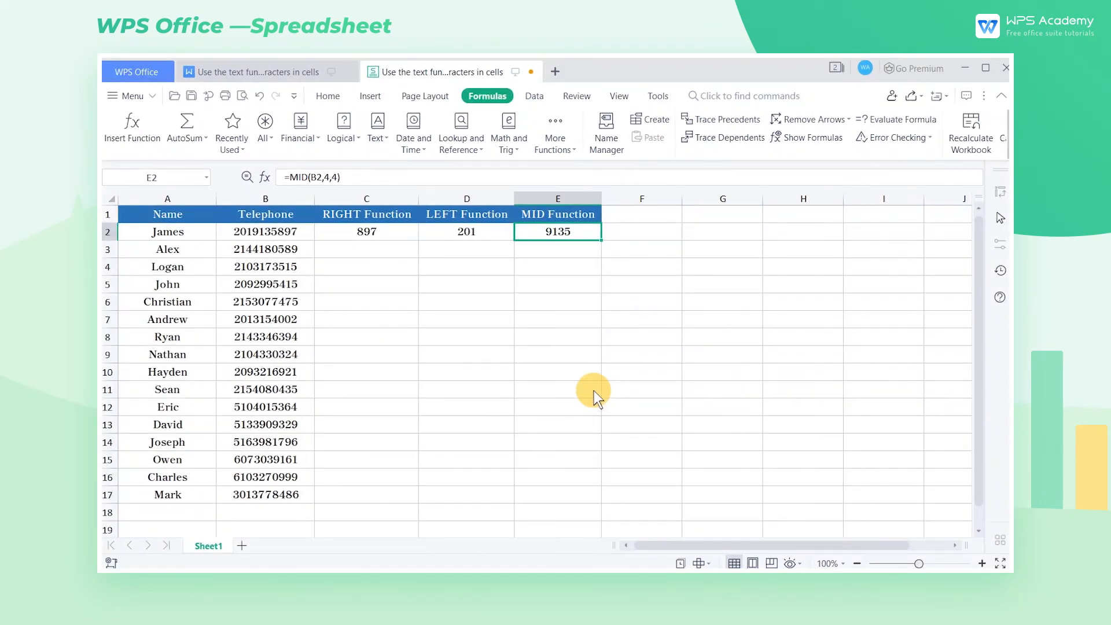
pyautogui.moveTo(709, 391)
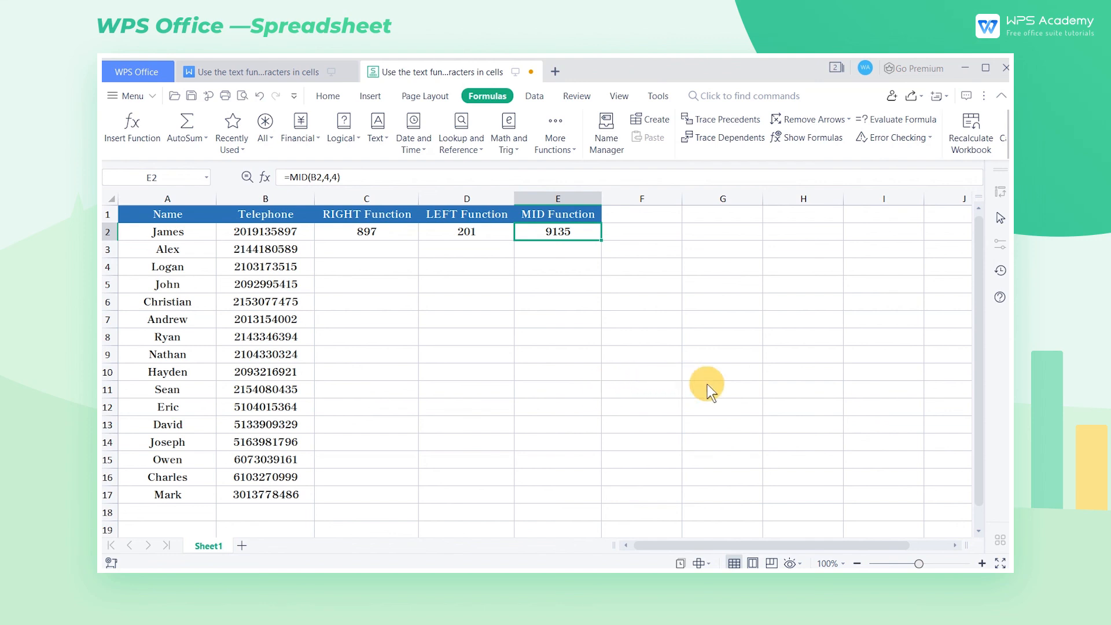